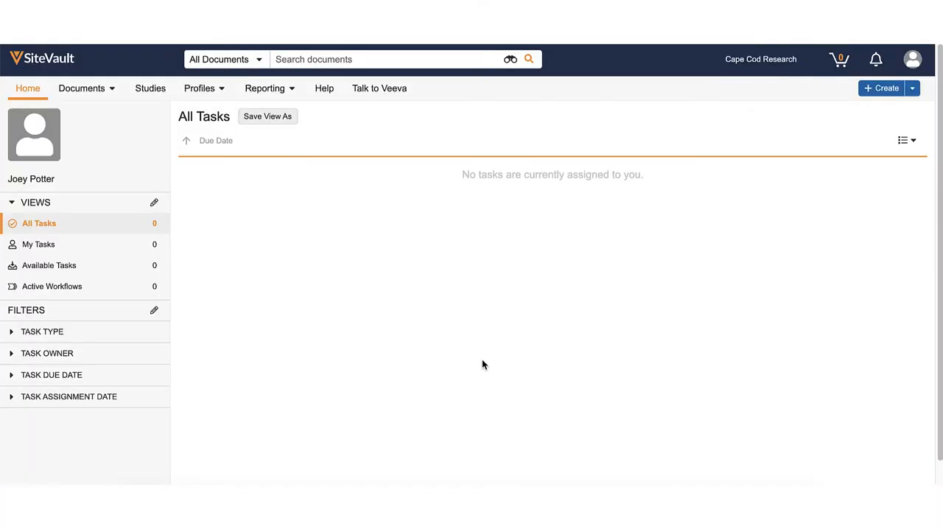
mouse_move(484, 363)
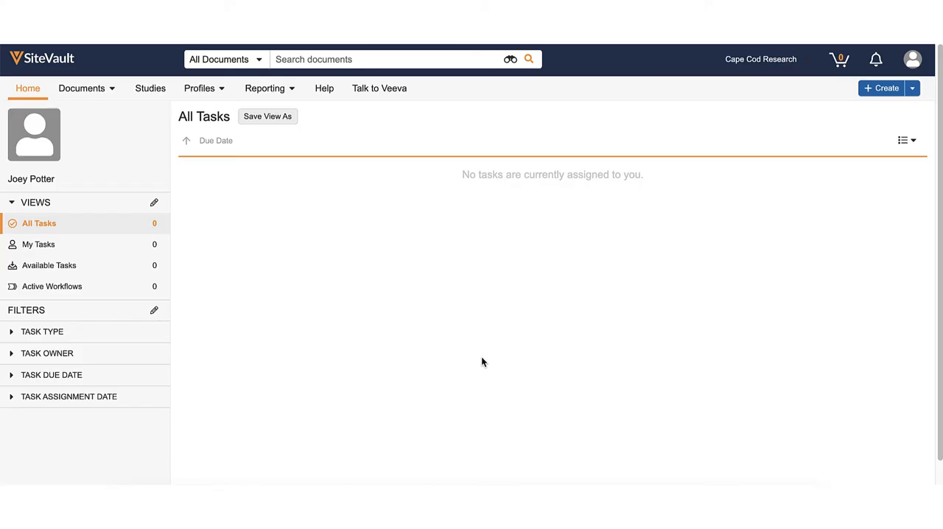
mouse_move(651, 283)
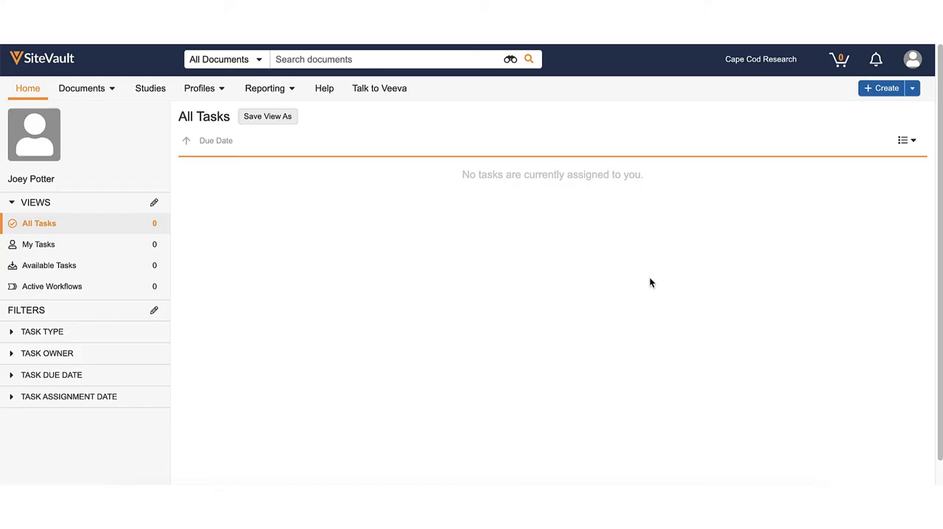
Step: Choose Document from the Create menu, then view the Recent Documents list
left_click(914, 88)
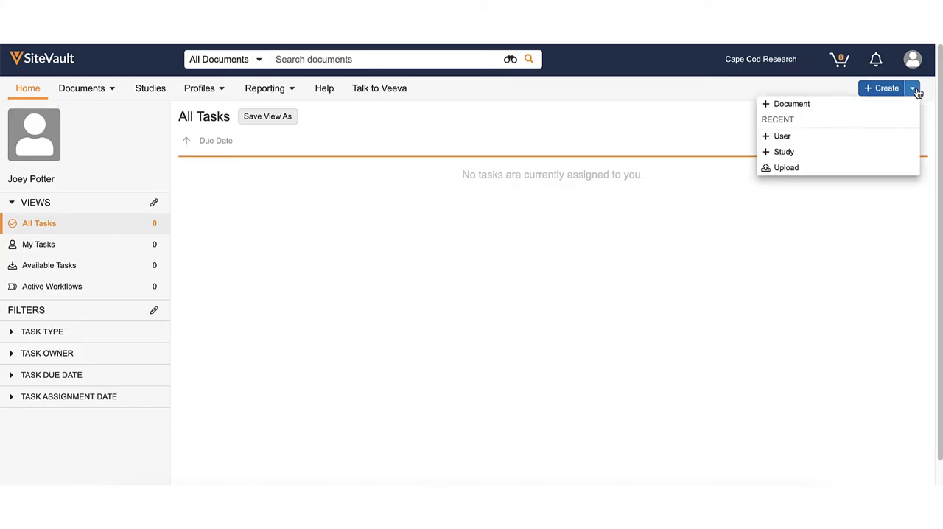
mouse_move(875, 109)
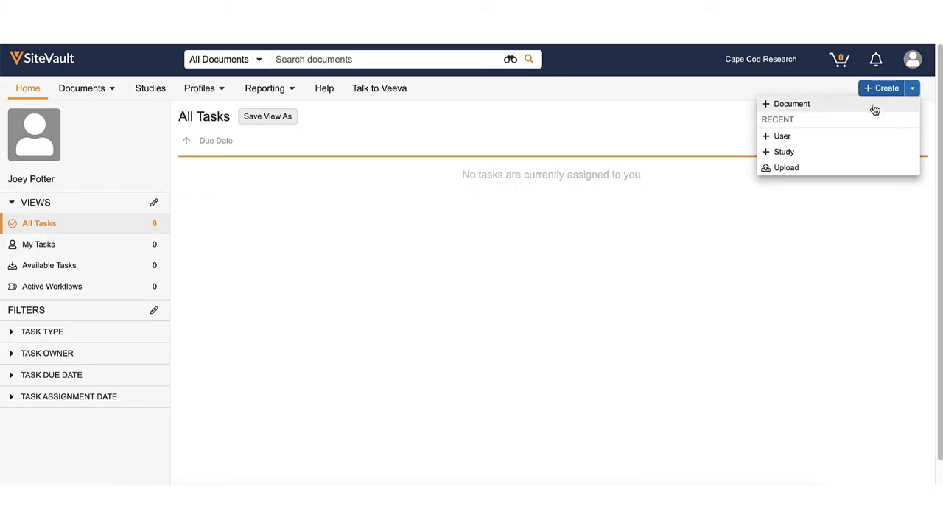
left_click(792, 103)
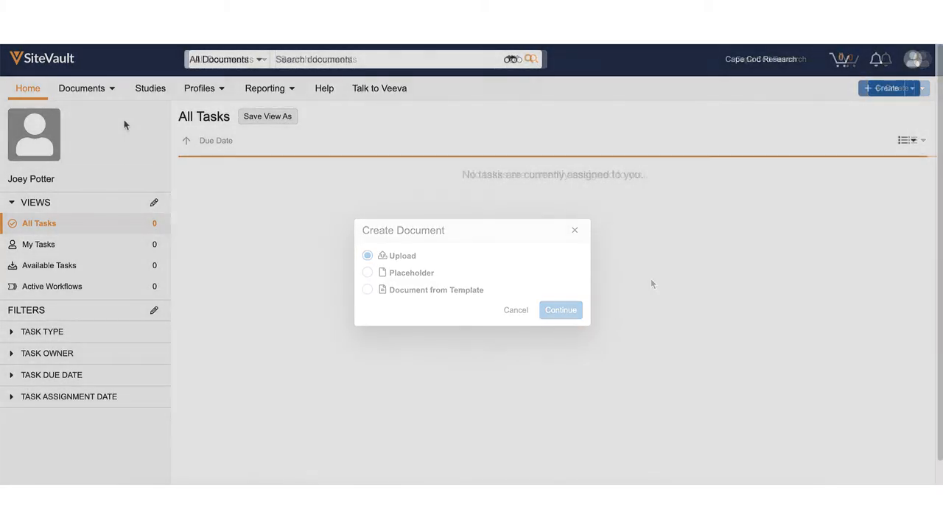
left_click(82, 88)
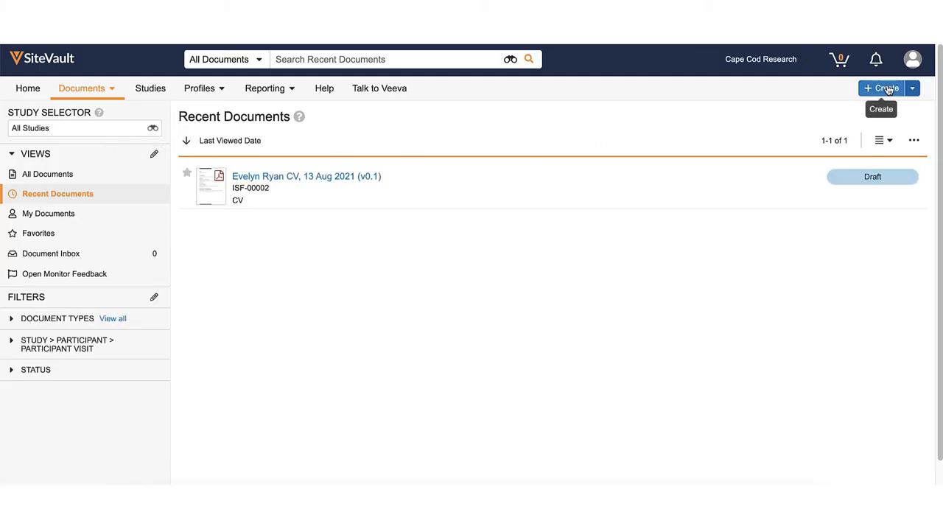
Step: Start a new document via Create and continue with the Upload option
left_click(887, 87)
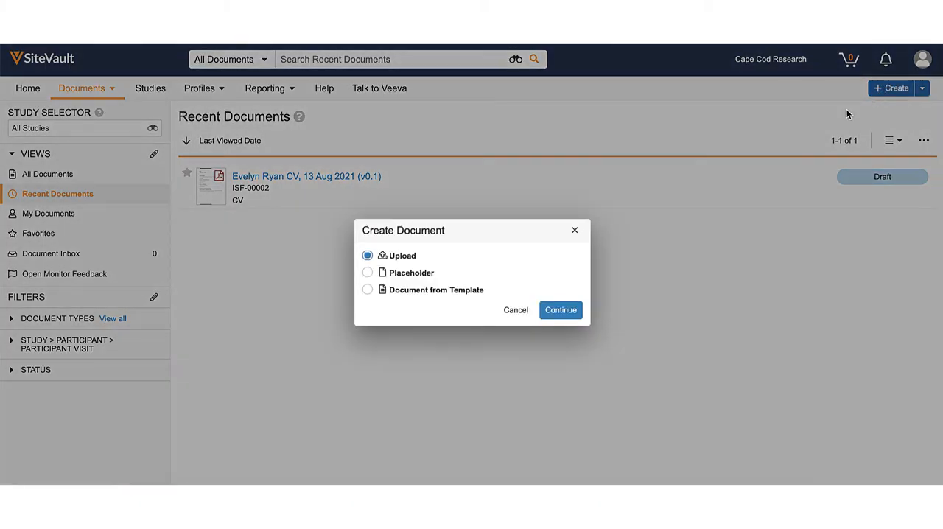
left_click(561, 309)
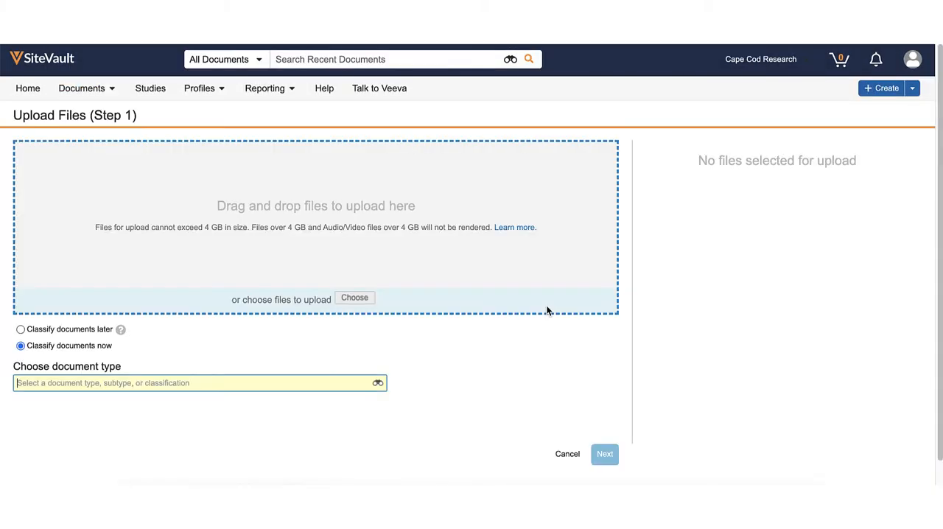
mouse_move(545, 303)
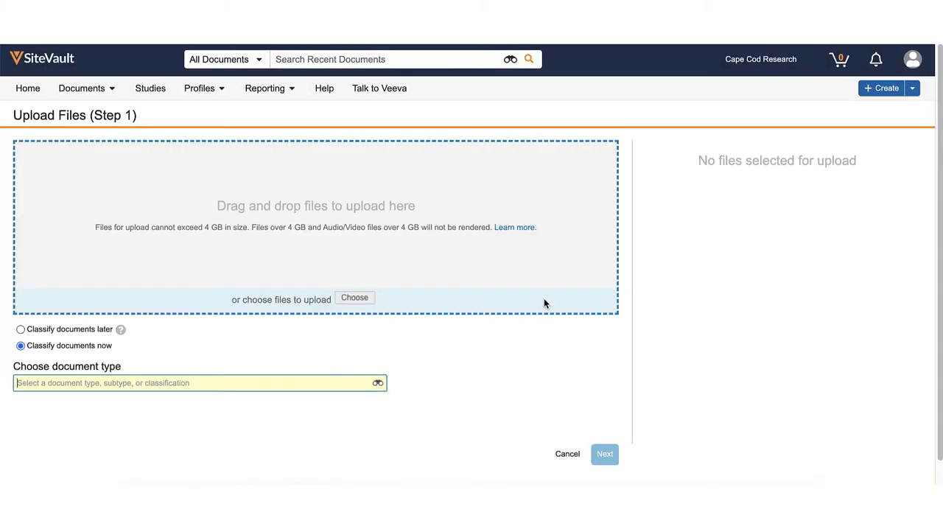
mouse_move(452, 429)
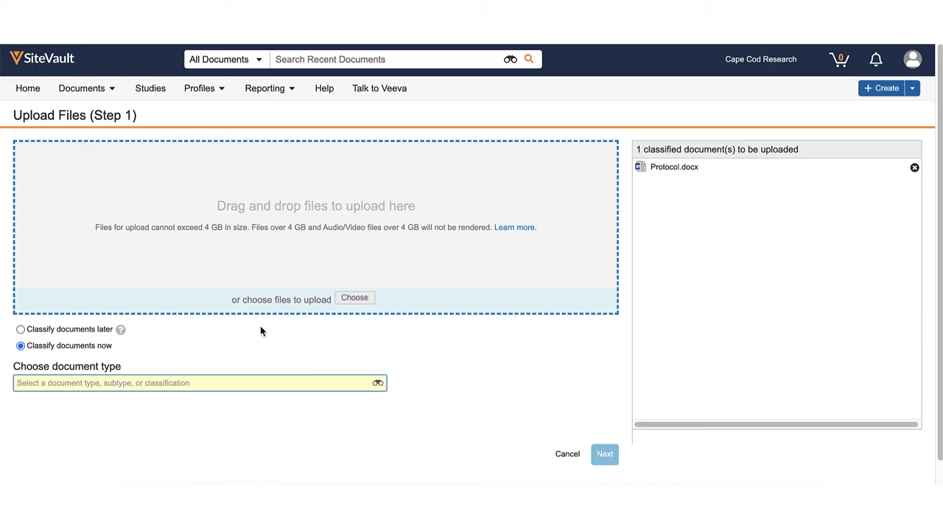
Step: Search the document type list for 'Proto' to classify the file as Protocol
left_click(199, 383)
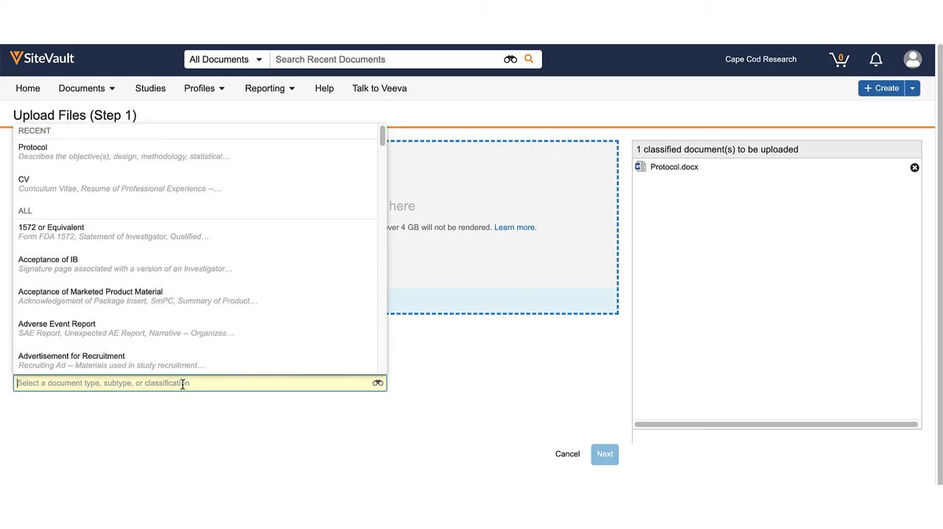
type("Protocol")
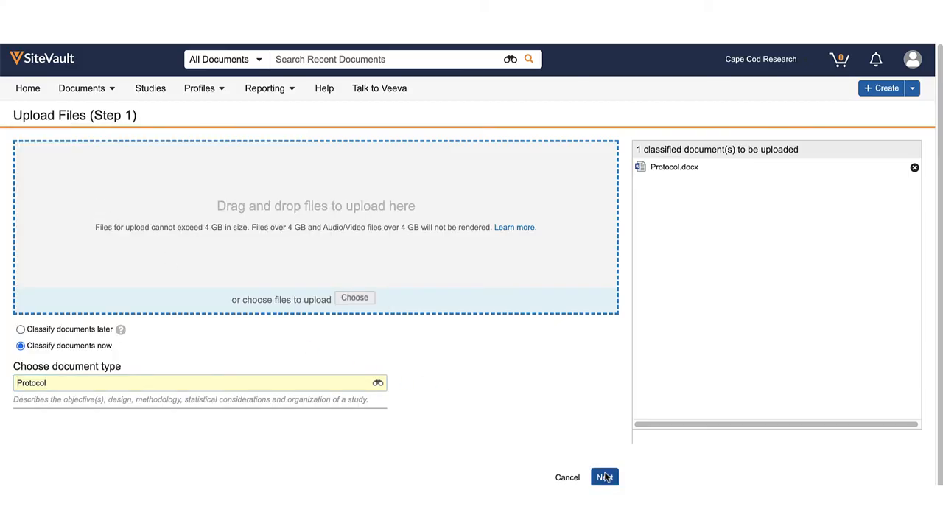
Step: Enter description 'Amendment 1.4', assign Icehouse Study, and save the protocol document
left_click(605, 477)
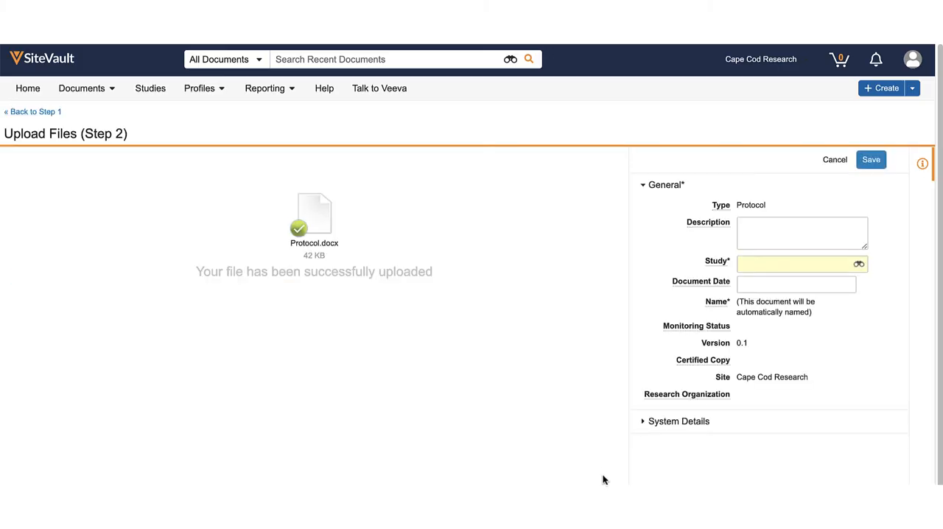
left_click(801, 233)
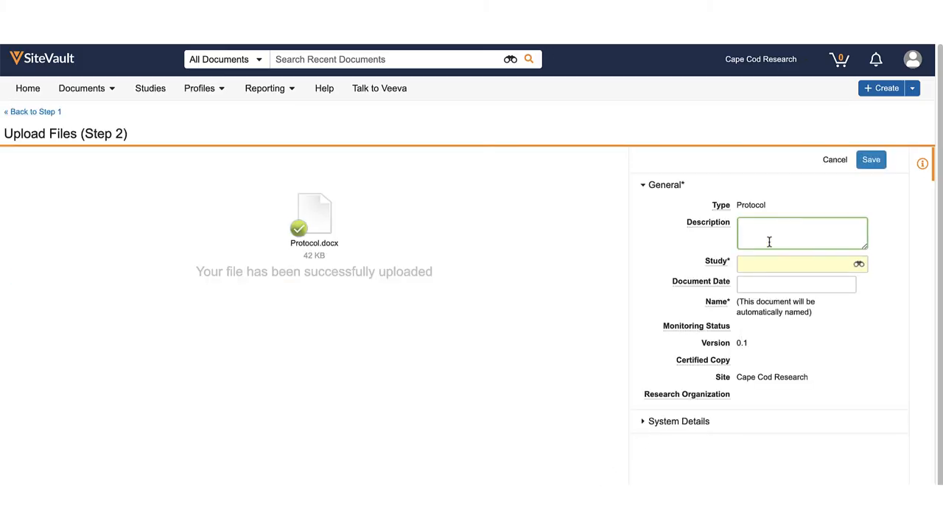
type("Amendment 1.4")
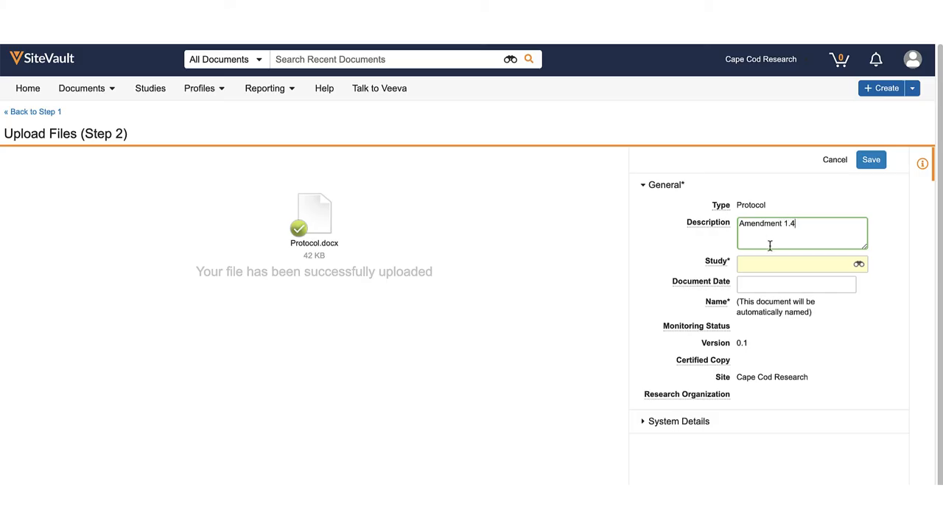
left_click(802, 264)
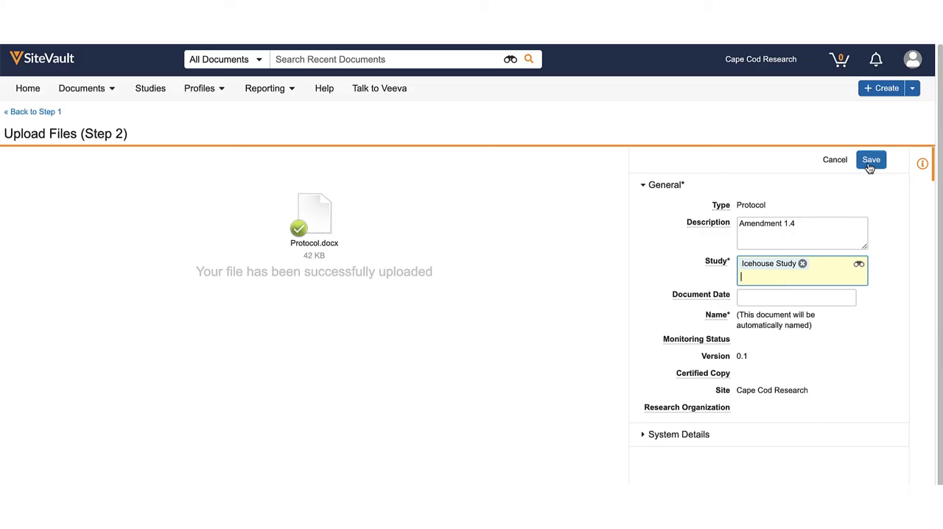
left_click(871, 159)
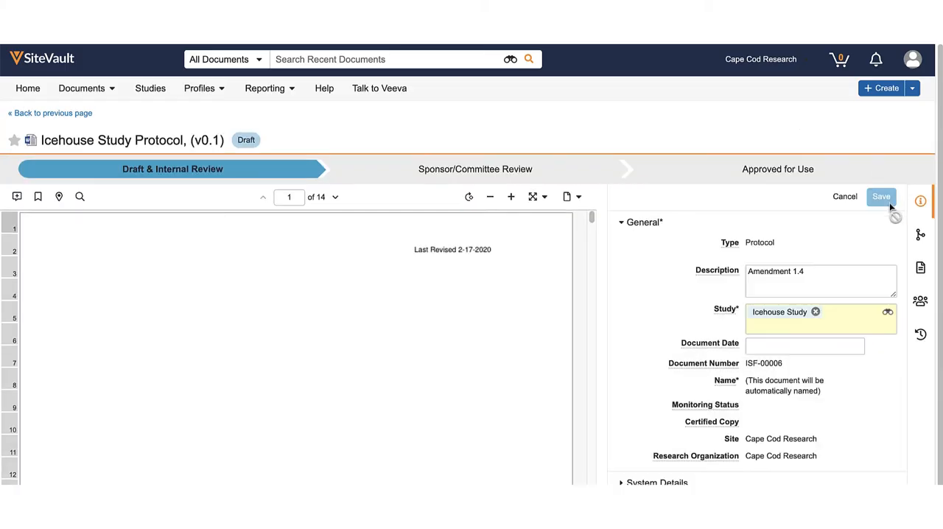
Step: Set the document date to 17 February 2020 and save the protocol
left_click(805, 346)
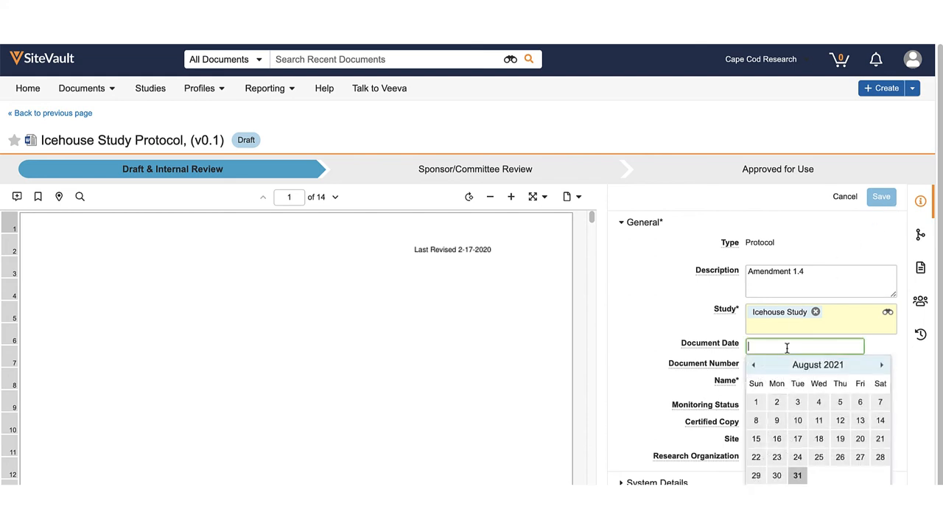
type("17 feb 2020")
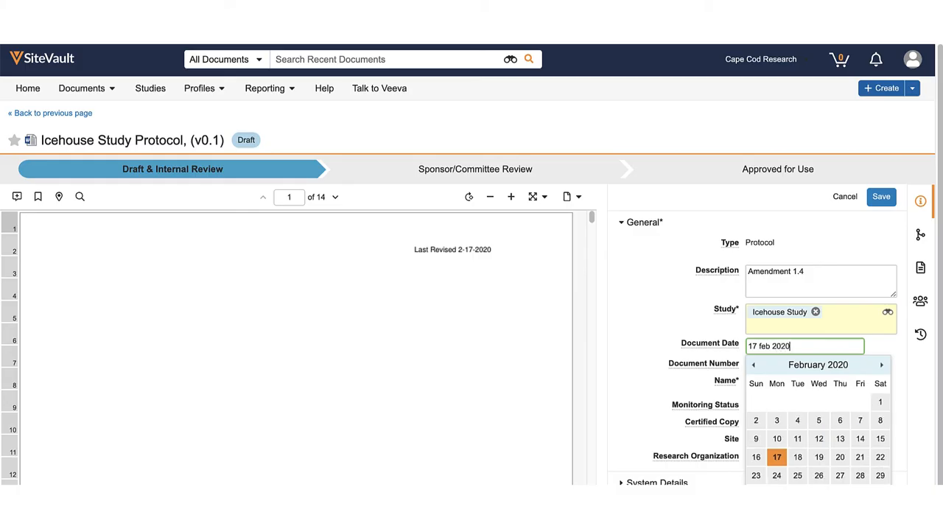
left_click(777, 457)
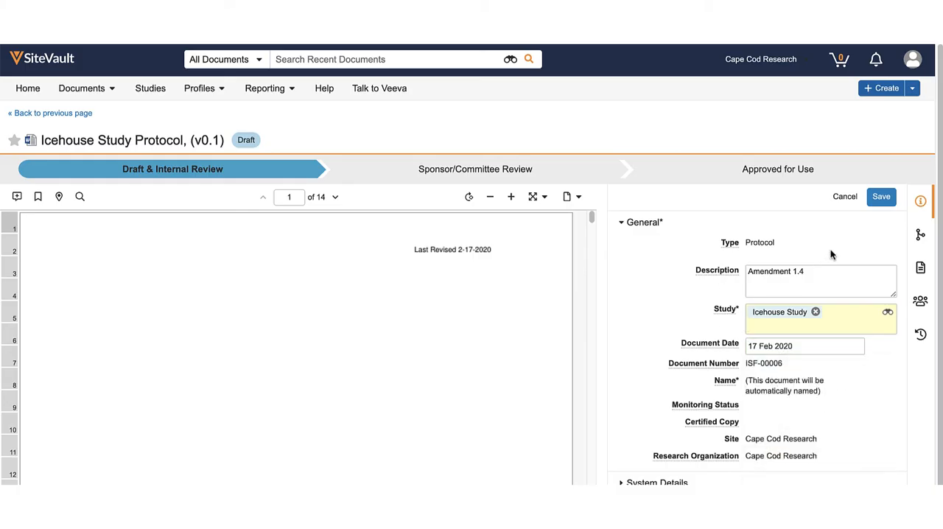
left_click(881, 197)
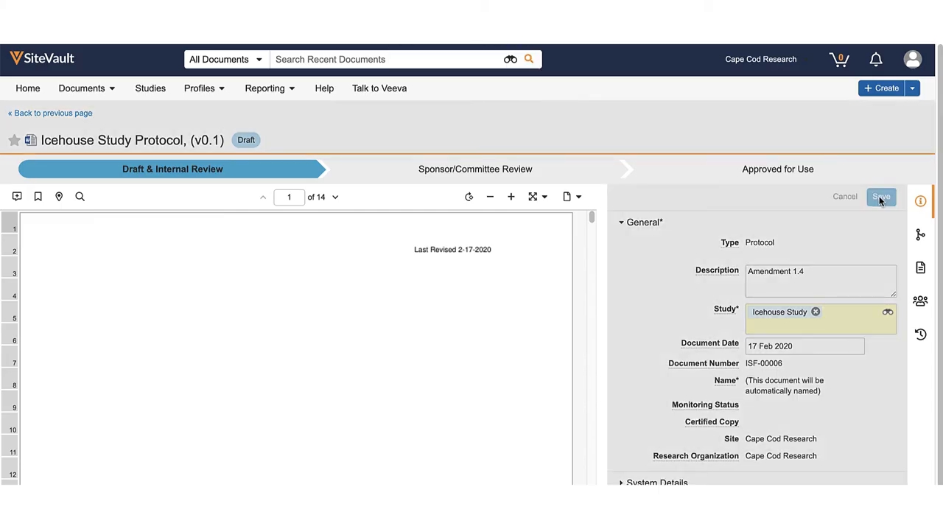
left_click(881, 196)
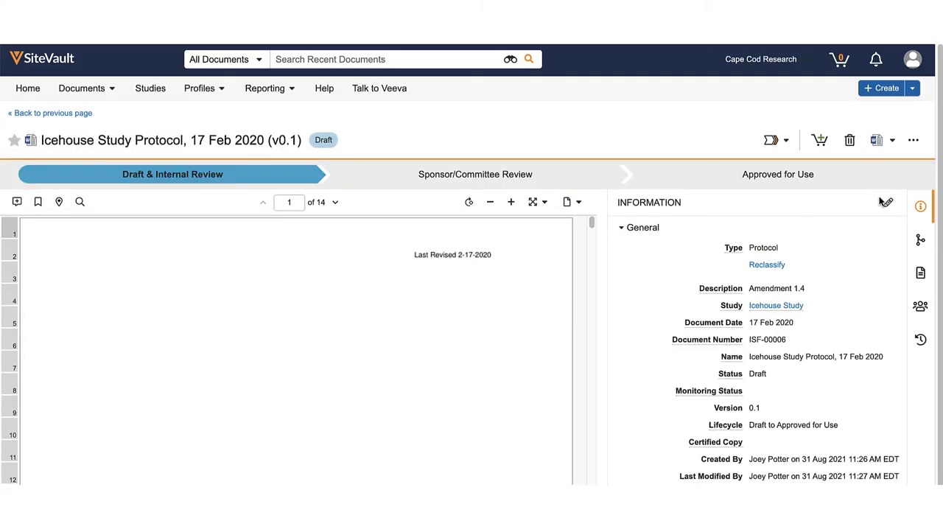